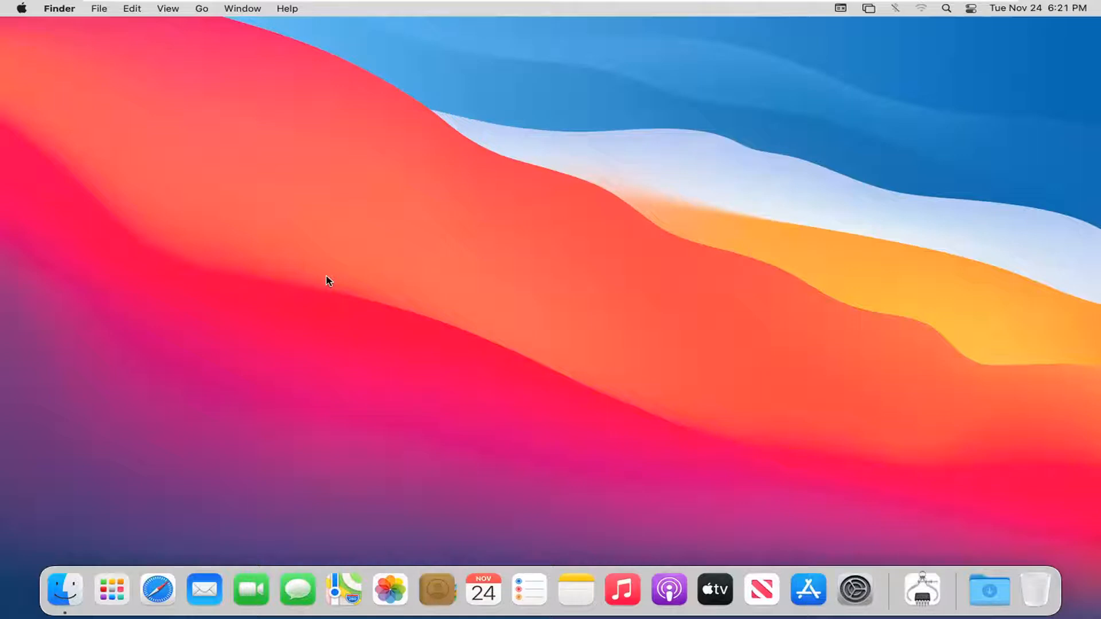
mouse_move(854, 590)
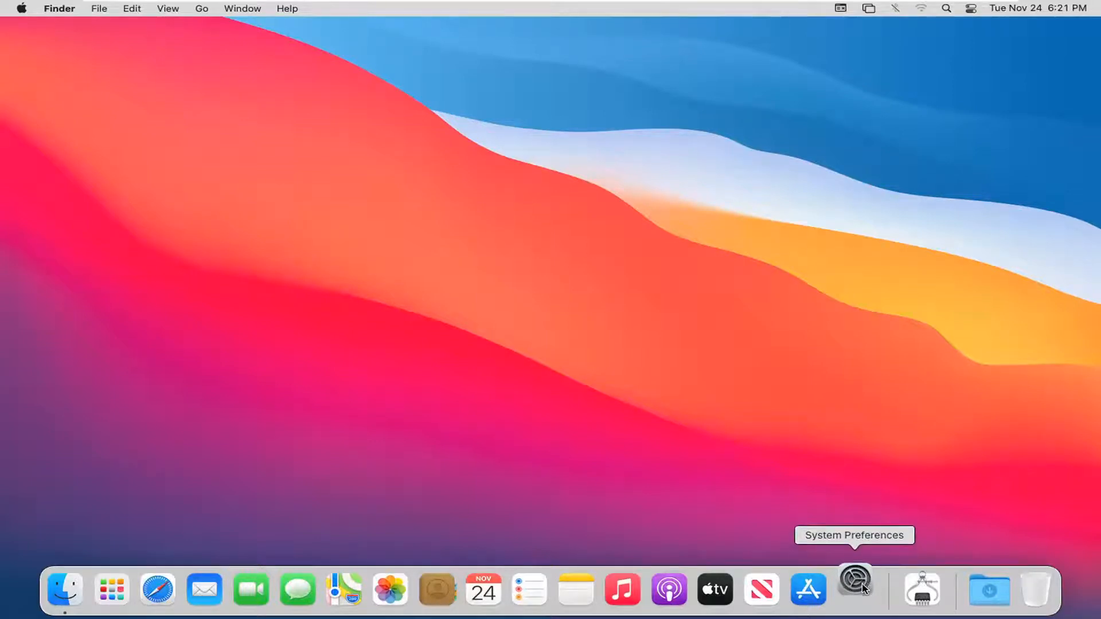
Launch System Preferences from the Dock and go to the General pane showing Safari as default browser
left_click(854, 589)
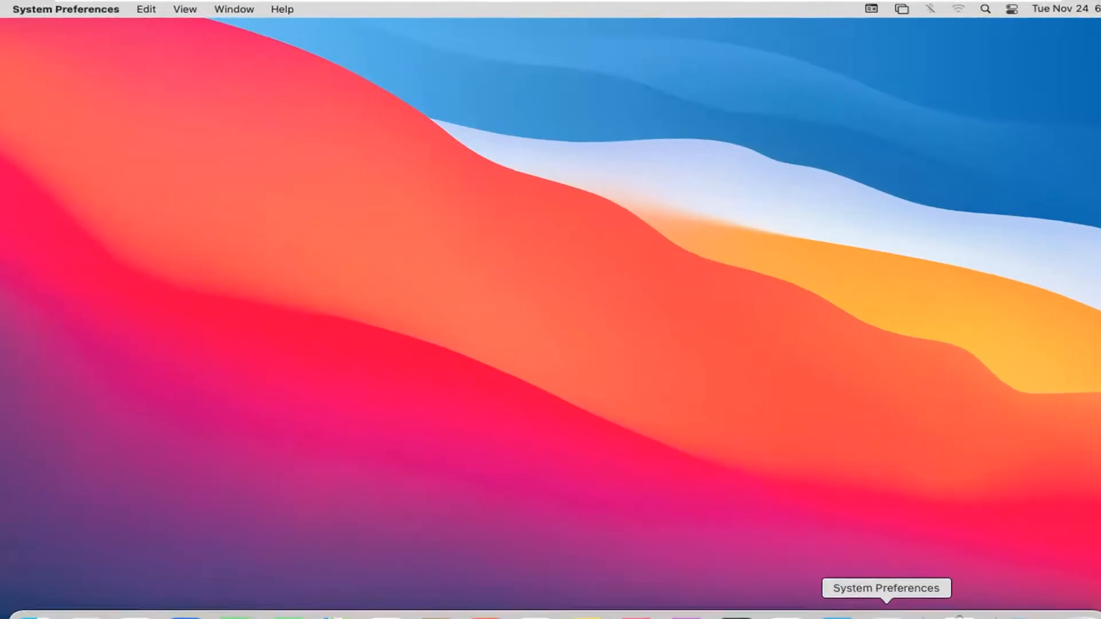
left_click(886, 618)
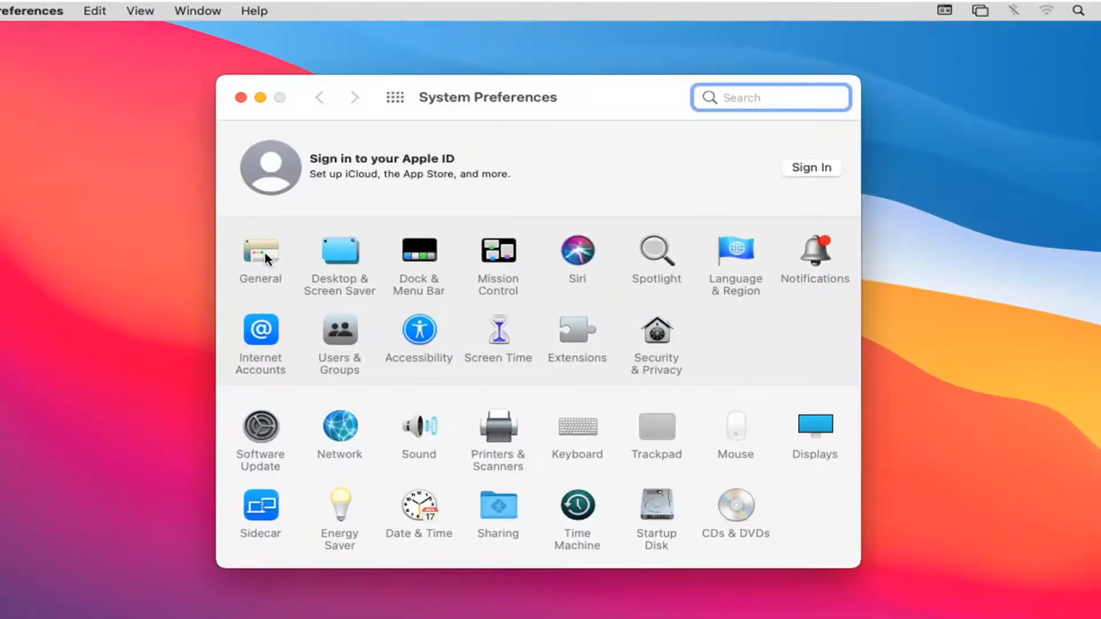
left_click(260, 256)
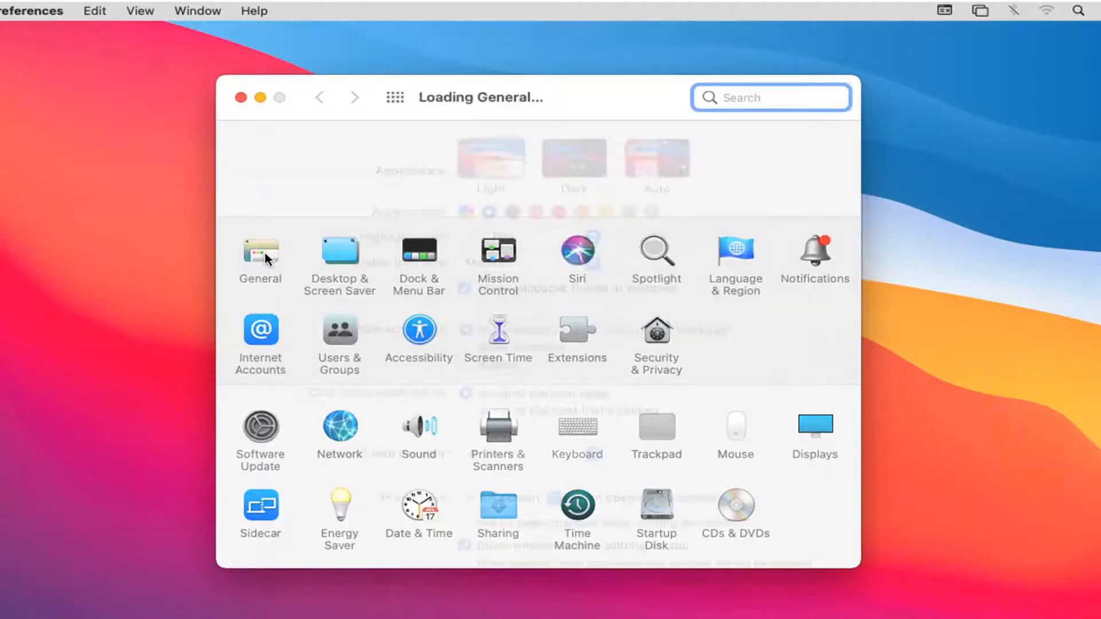
left_click(260, 258)
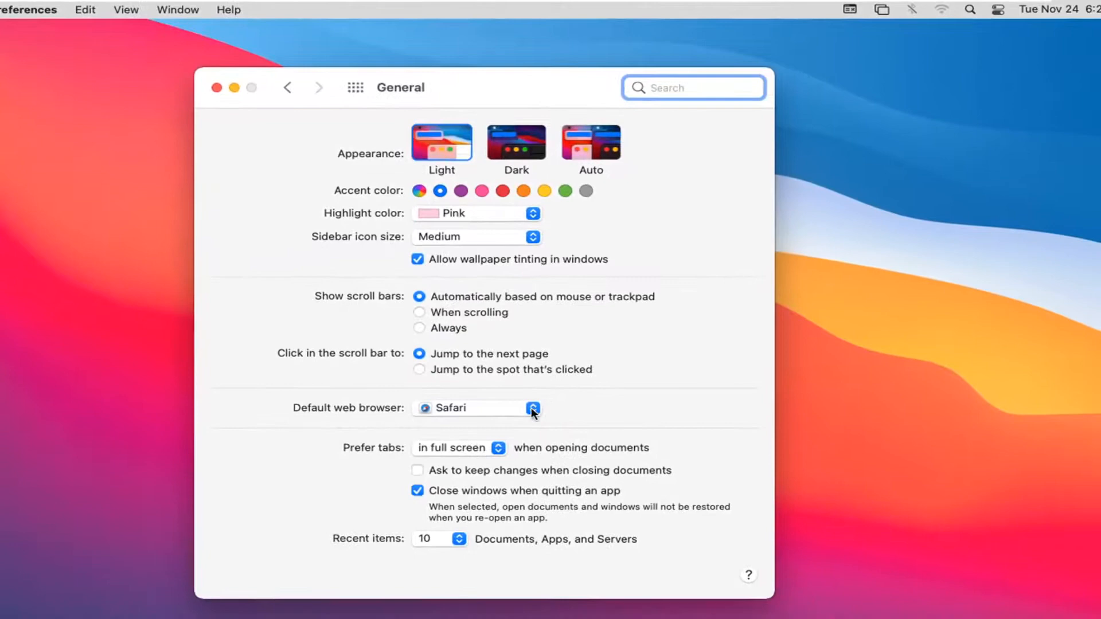
left_click(532, 408)
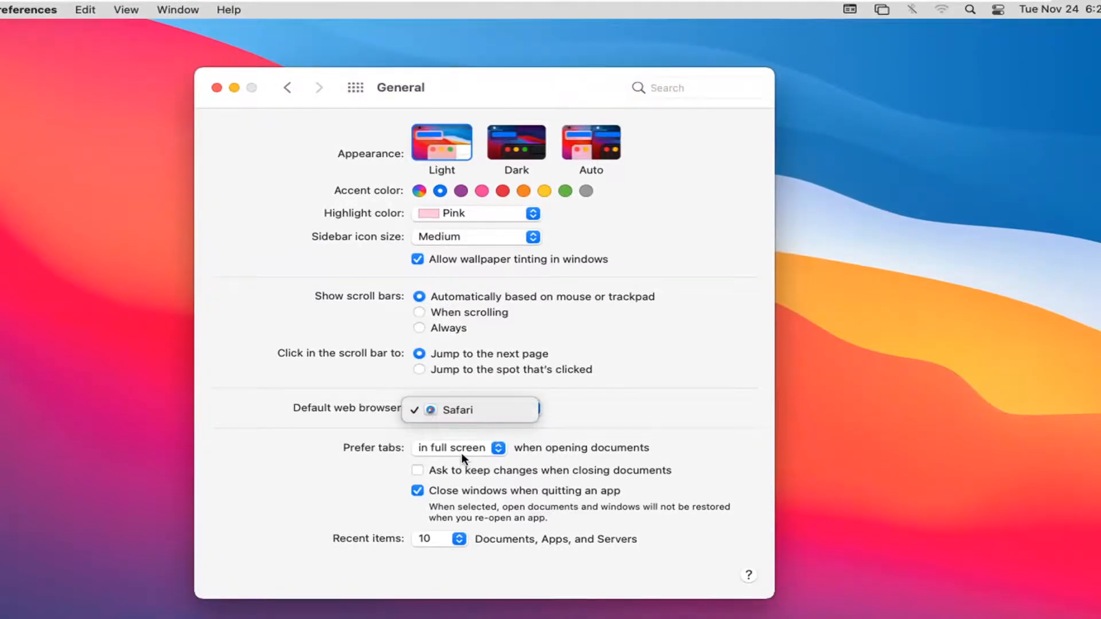
mouse_move(460, 434)
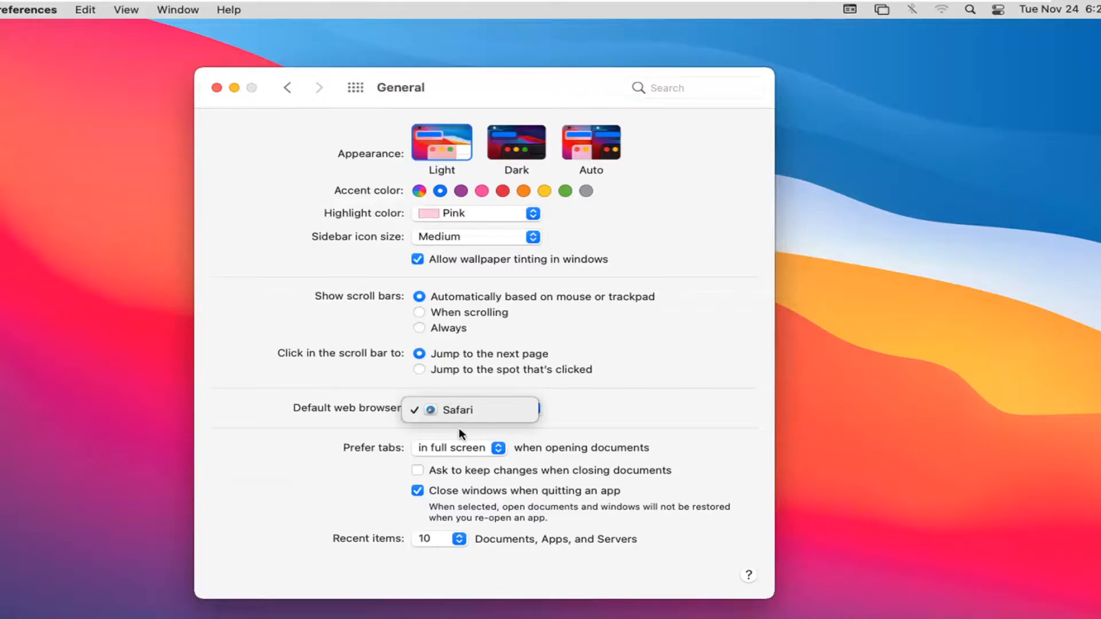
mouse_move(457, 429)
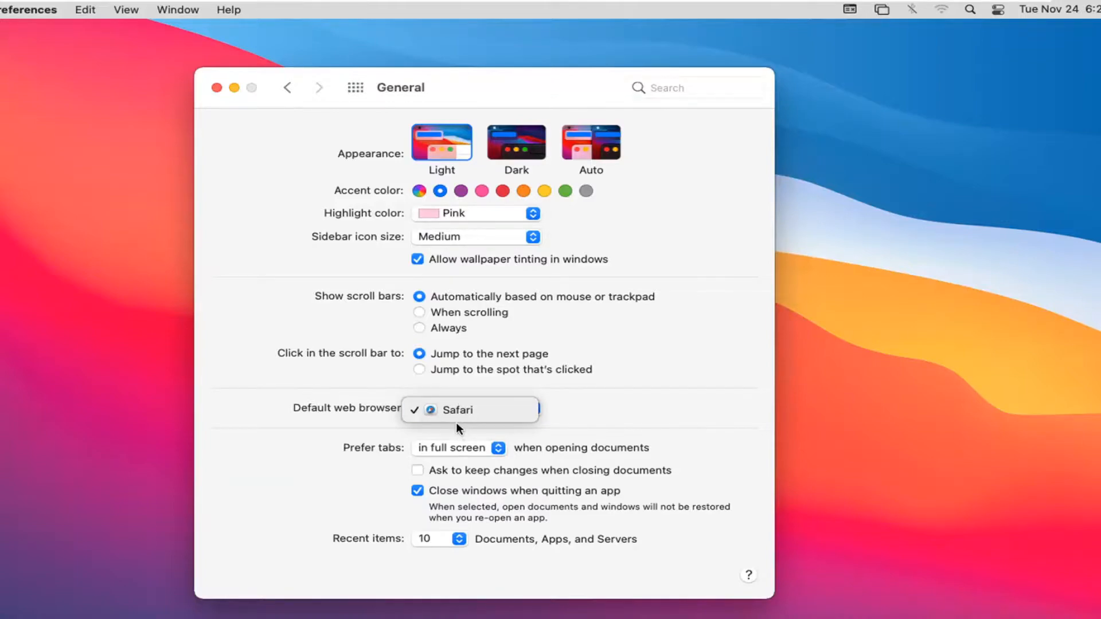
left_click(458, 410)
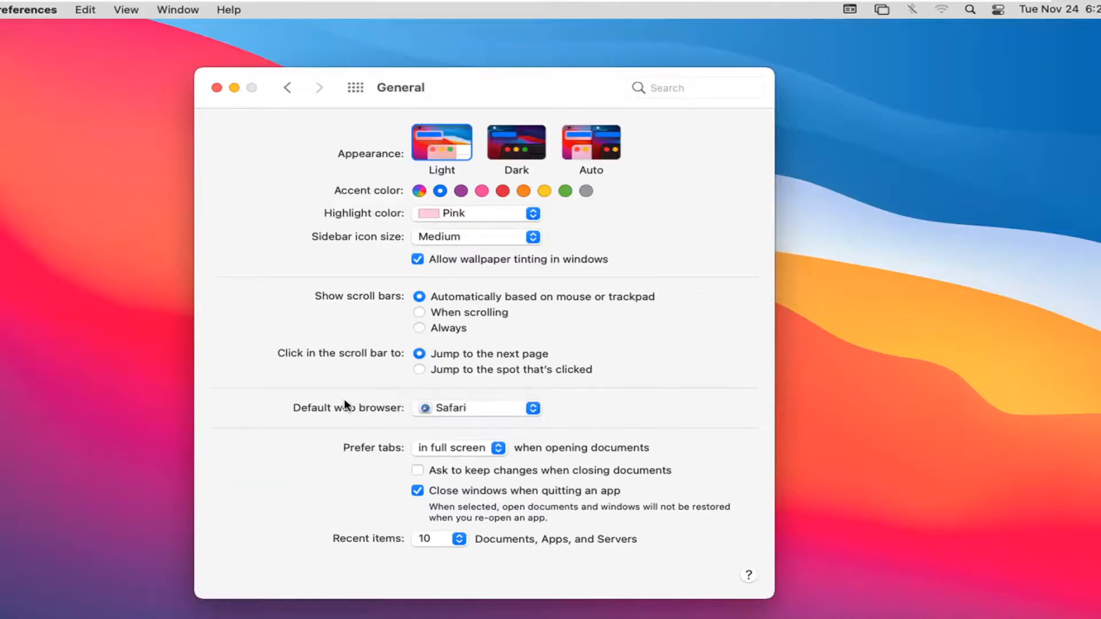
mouse_move(360, 391)
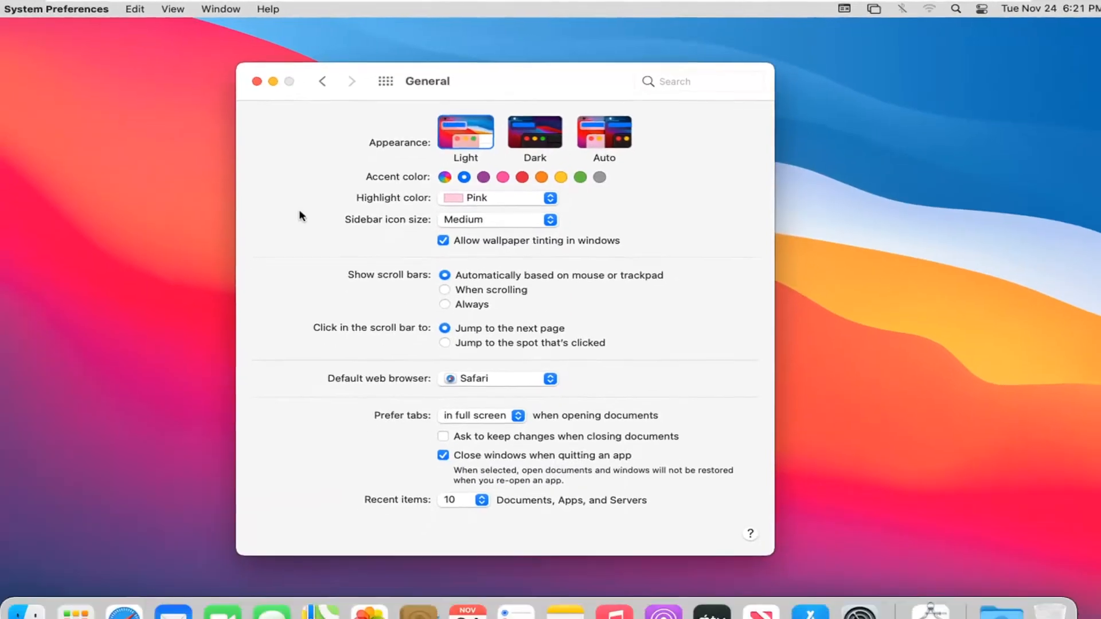
Close the System Preferences window with its red close button
left_click(257, 81)
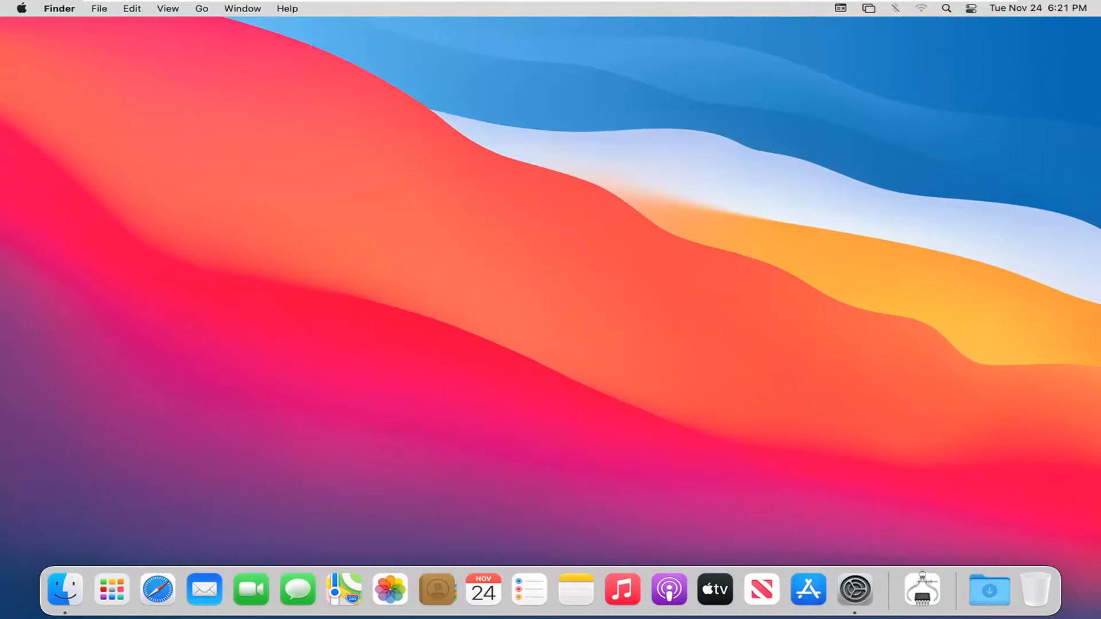